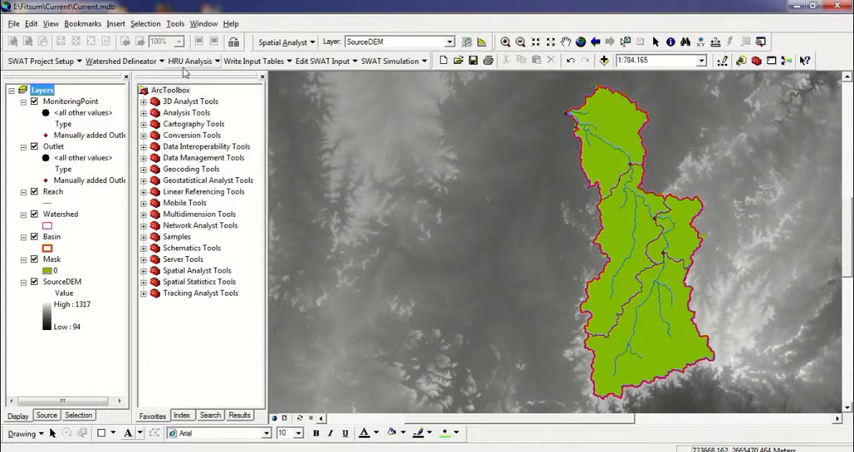
Step: Minimize the ArcMap watershed project to reveal the Windows desktop
{"action": "left_click", "coordinate": [253, 61]}
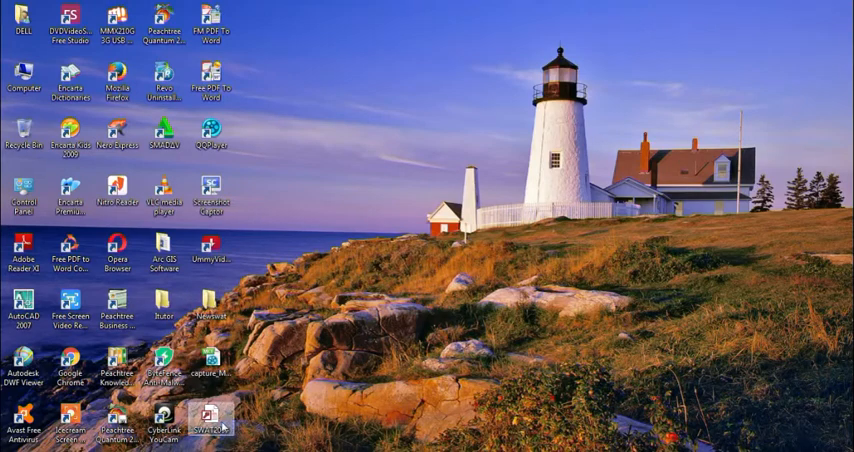
{"action": "double_click", "coordinate": [209, 415]}
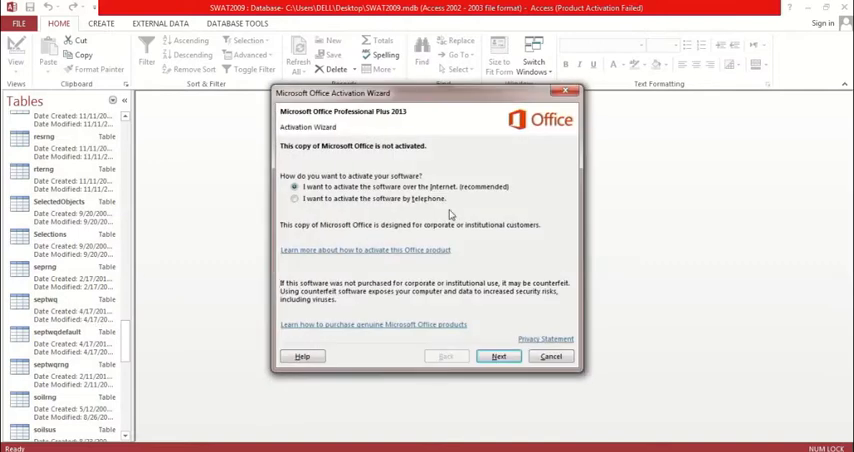
{"action": "left_click", "coordinate": [551, 356]}
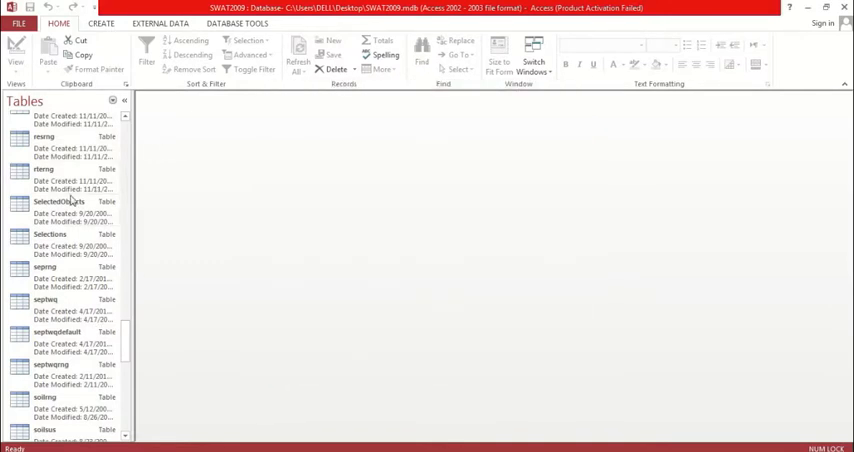
{"action": "mouse_move", "coordinate": [57, 201]}
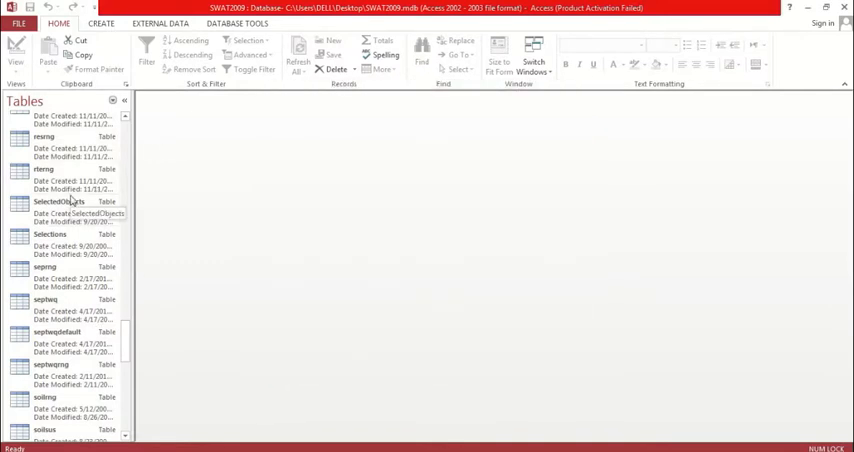
{"action": "mouse_move", "coordinate": [70, 214]}
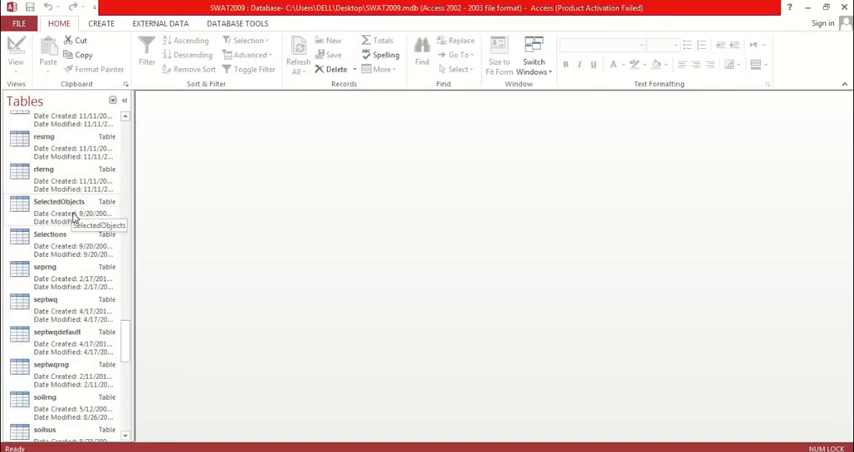
{"action": "left_click", "coordinate": [58, 205]}
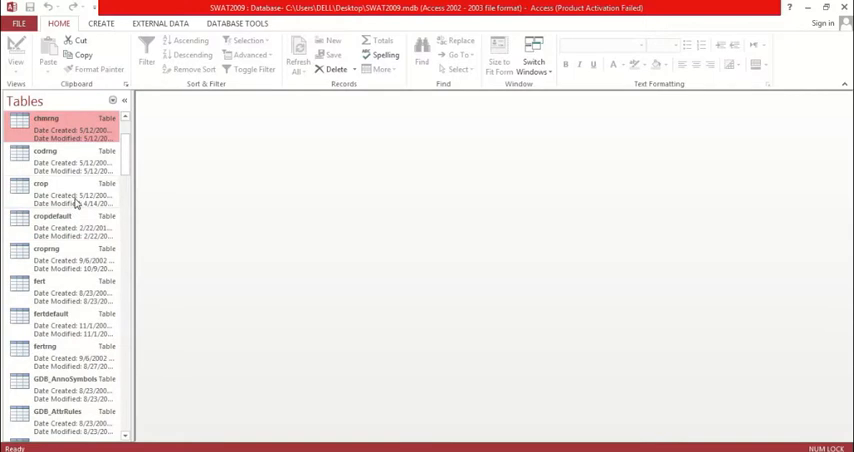
{"action": "double_click", "coordinate": [42, 183]}
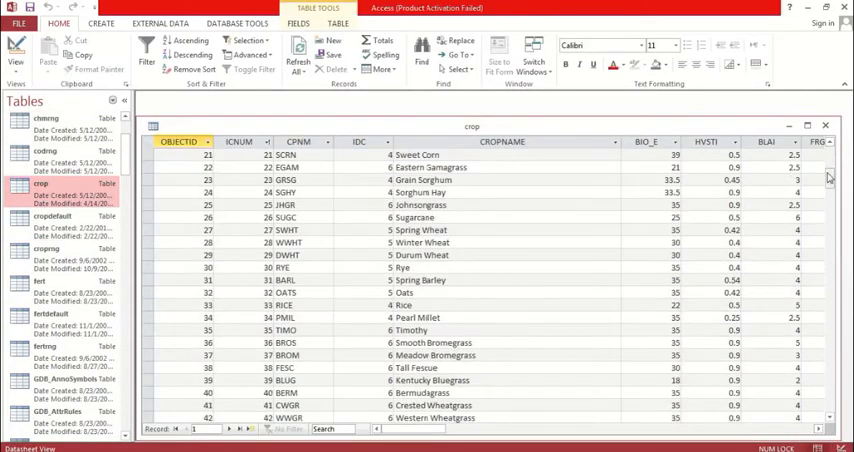
{"action": "scroll", "scroll_direction": "down", "scroll_amount": 3}
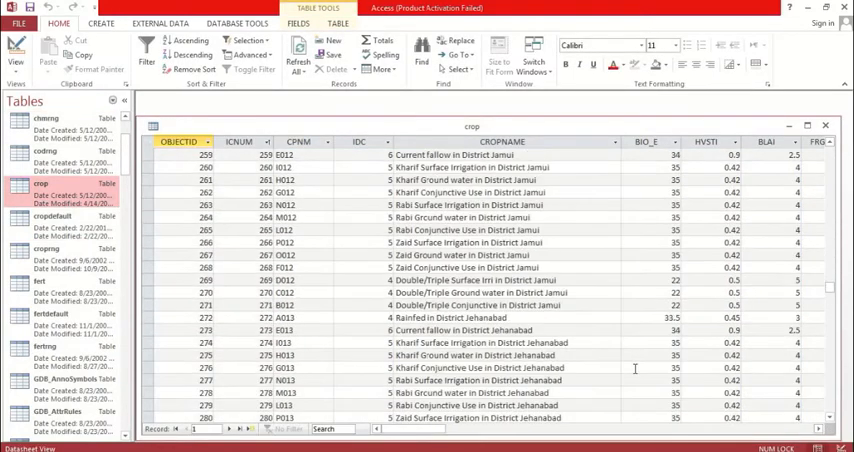
{"action": "scroll", "scroll_direction": "down", "scroll_amount": 3}
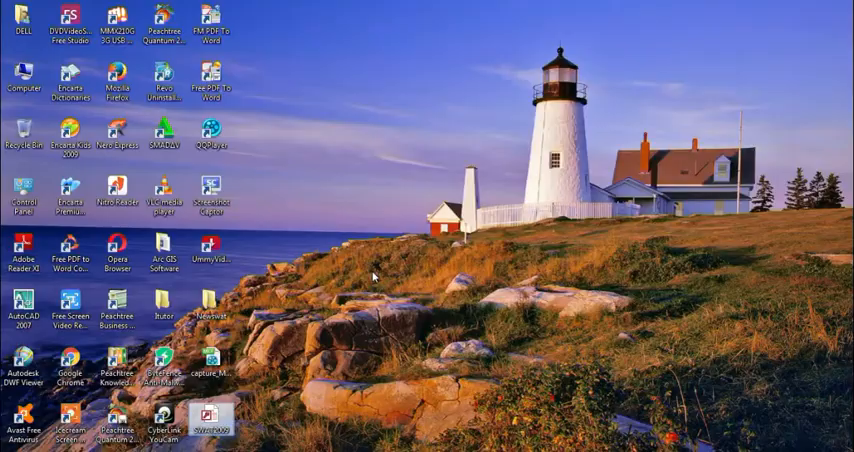
Step: Reopen SWAT2009, dismiss the activation prompt, and browse the crop table to its final records
{"action": "double_click", "coordinate": [207, 418]}
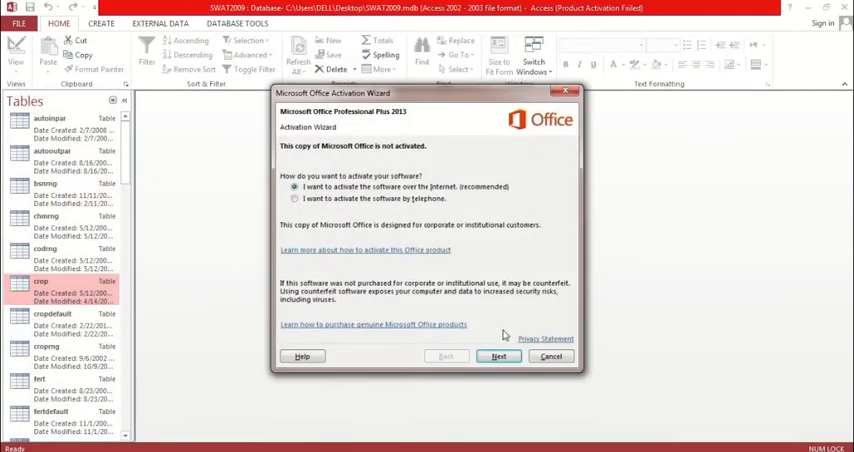
{"action": "left_click", "coordinate": [550, 356]}
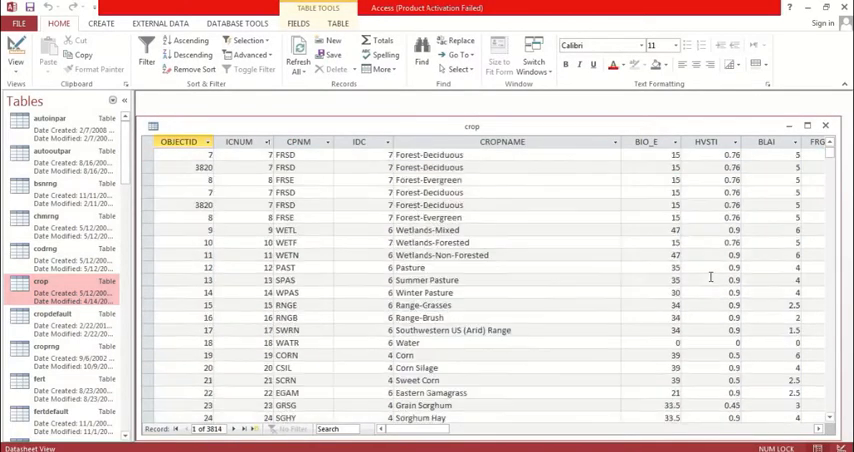
{"action": "scroll", "scroll_direction": "down", "scroll_amount": 3}
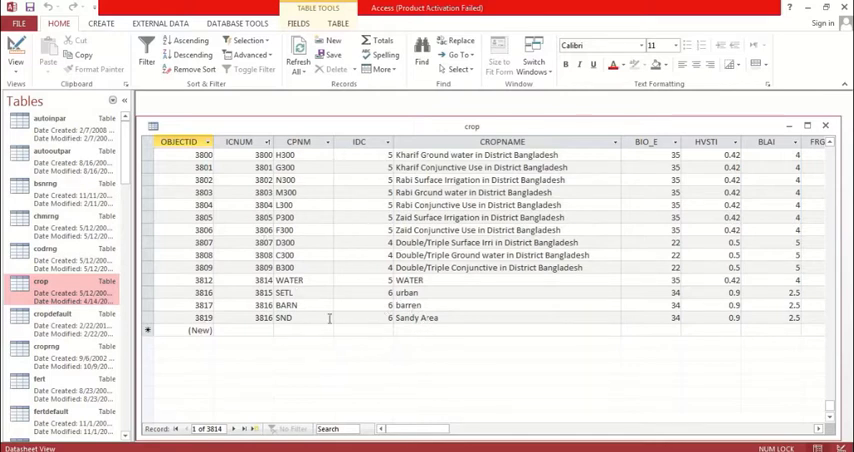
{"action": "scroll", "scroll_direction": "right", "scroll_amount": 3}
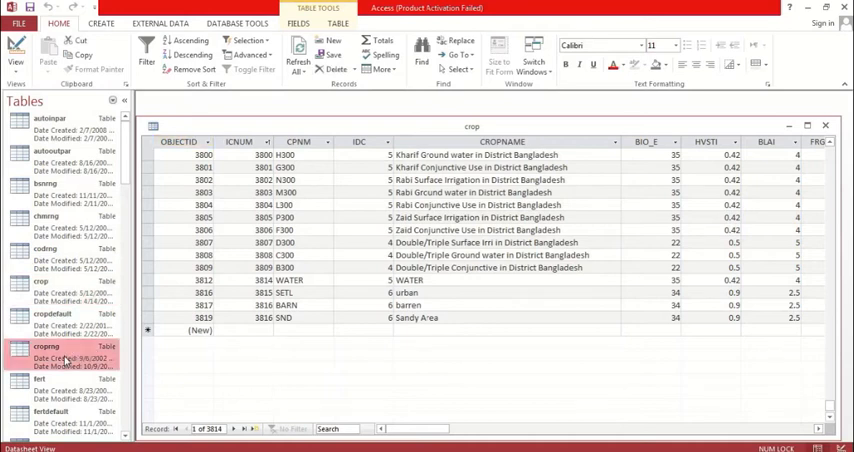
Step: Open usersoil and browse its 399 records to the final custom entries
{"action": "scroll", "scroll_direction": "down", "scroll_amount": 3}
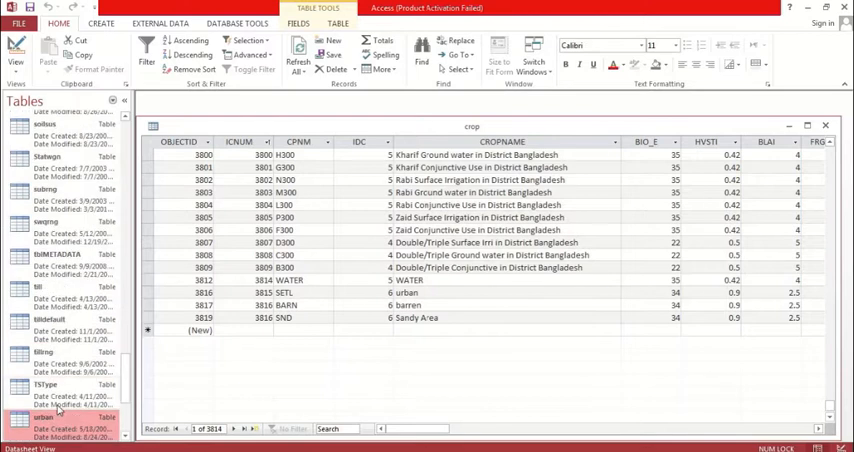
{"action": "scroll", "scroll_direction": "down", "scroll_amount": 3}
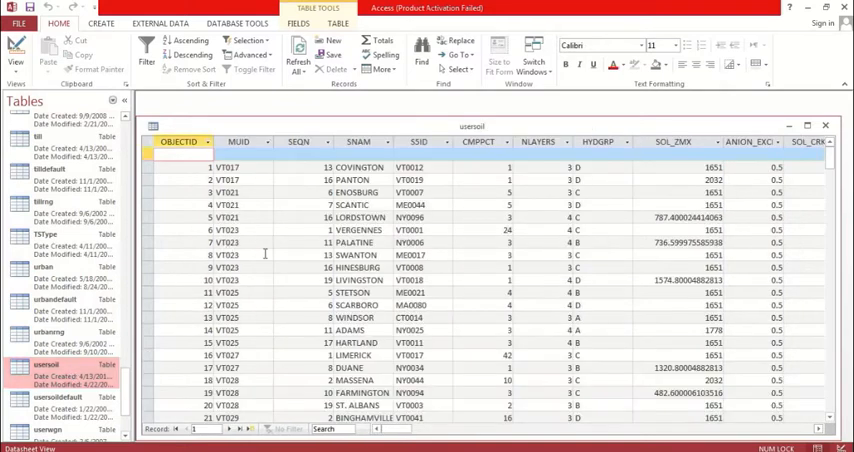
{"action": "scroll", "scroll_direction": "down", "scroll_amount": 3}
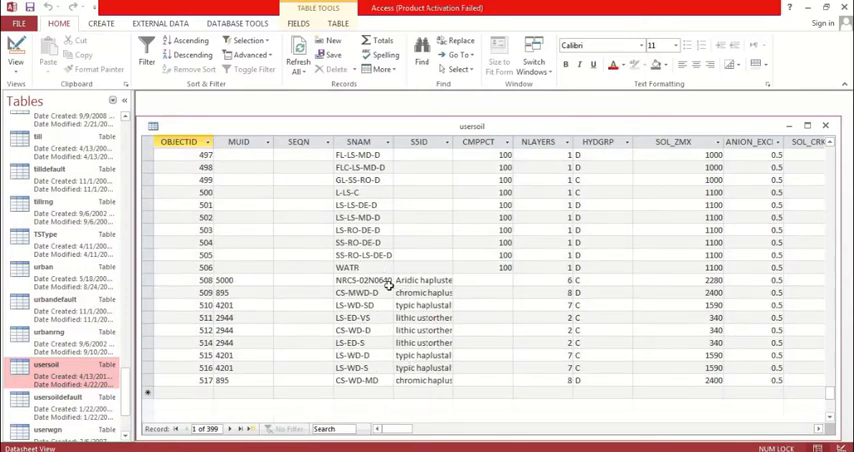
{"action": "scroll", "scroll_direction": "down", "scroll_amount": 3}
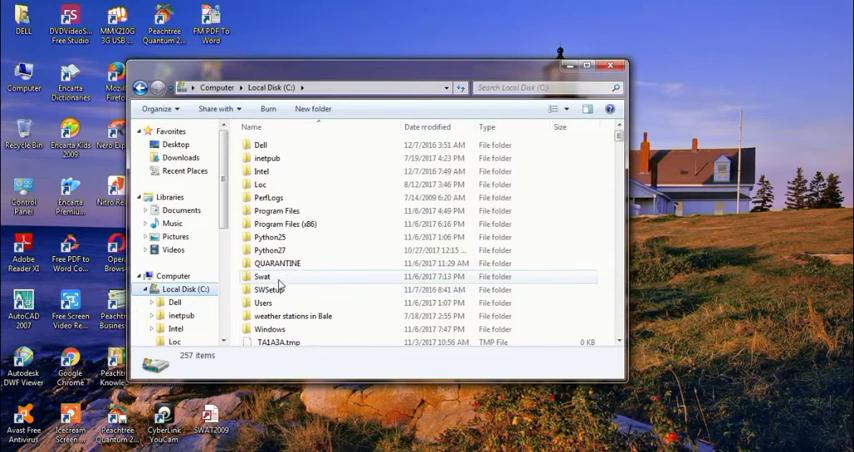
{"action": "mouse_move", "coordinate": [263, 277]}
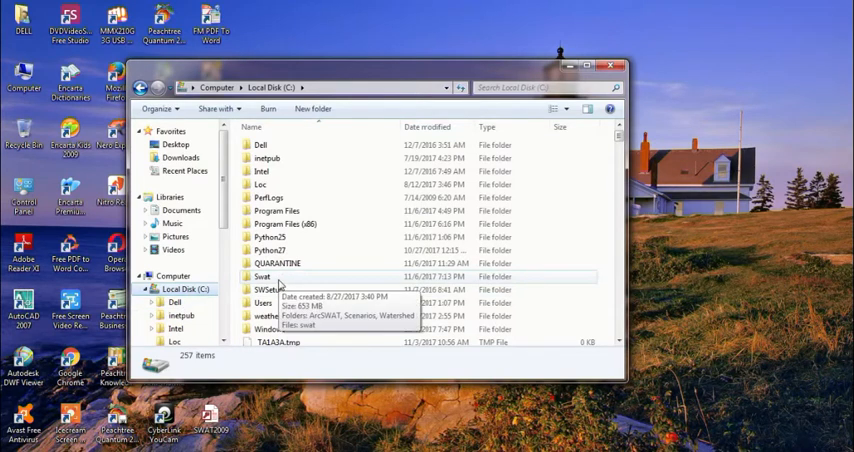
Step: Navigate to C:\Swat\ArcSWAT\Databases and open the SWAT2009 database in Access
{"action": "double_click", "coordinate": [263, 276]}
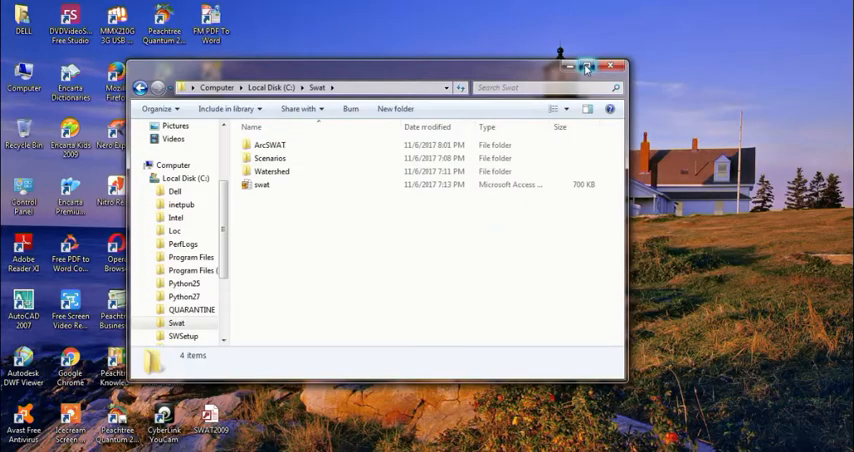
{"action": "left_click", "coordinate": [586, 66]}
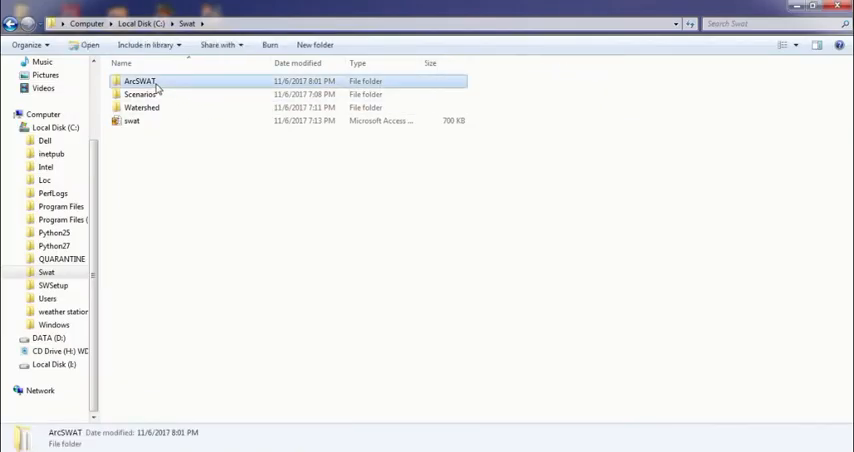
{"action": "double_click", "coordinate": [139, 81]}
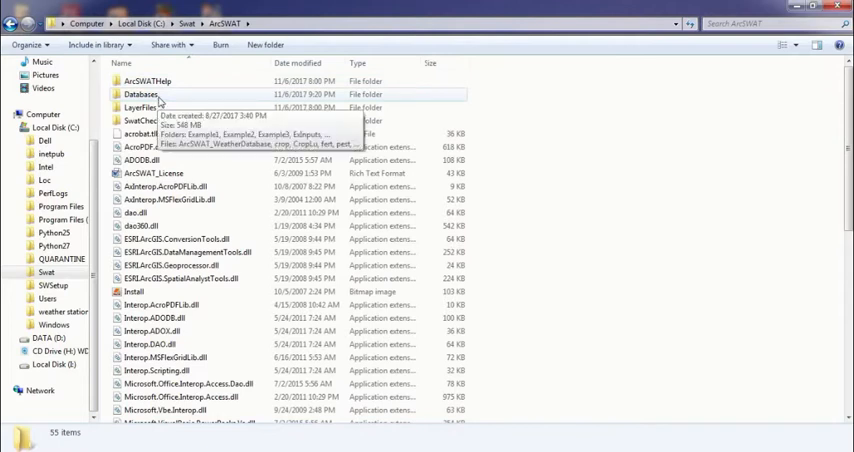
{"action": "double_click", "coordinate": [141, 94]}
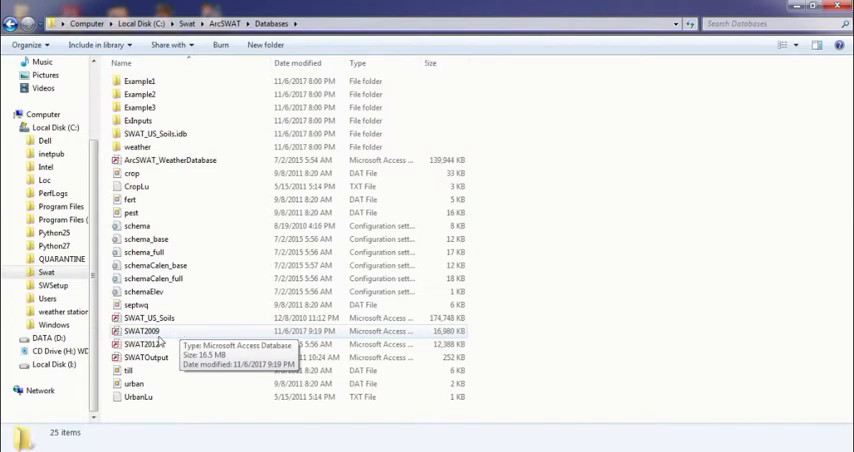
{"action": "left_click", "coordinate": [142, 331]}
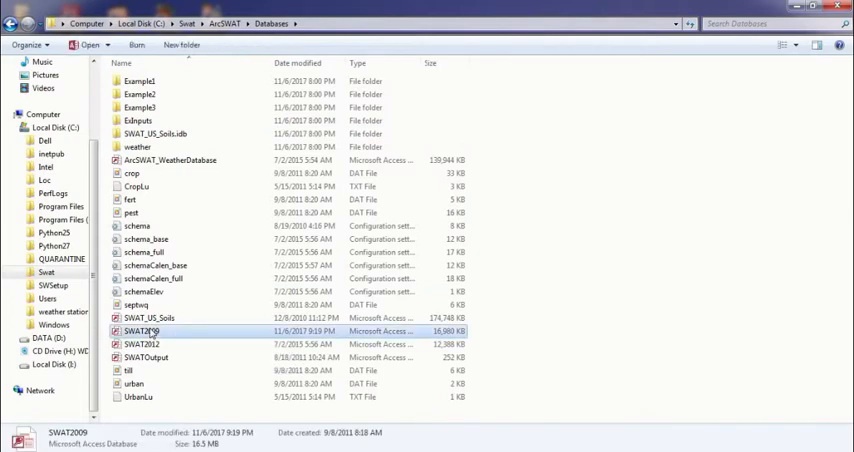
{"action": "double_click", "coordinate": [142, 331]}
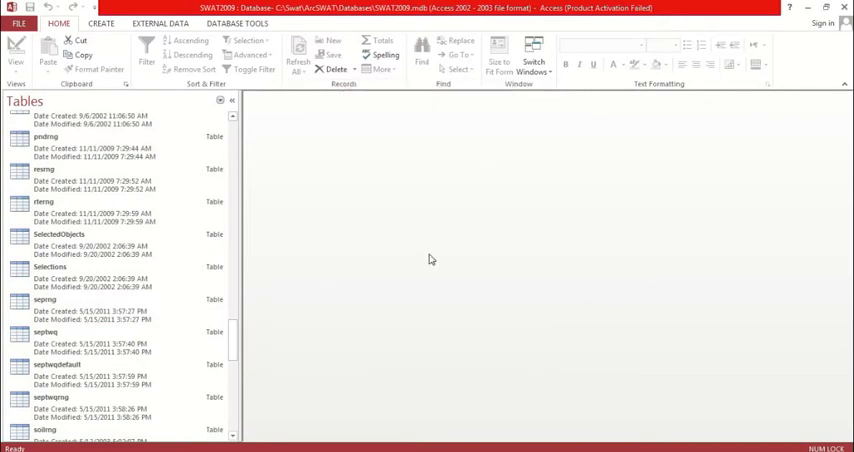
{"action": "mouse_move", "coordinate": [304, 289]}
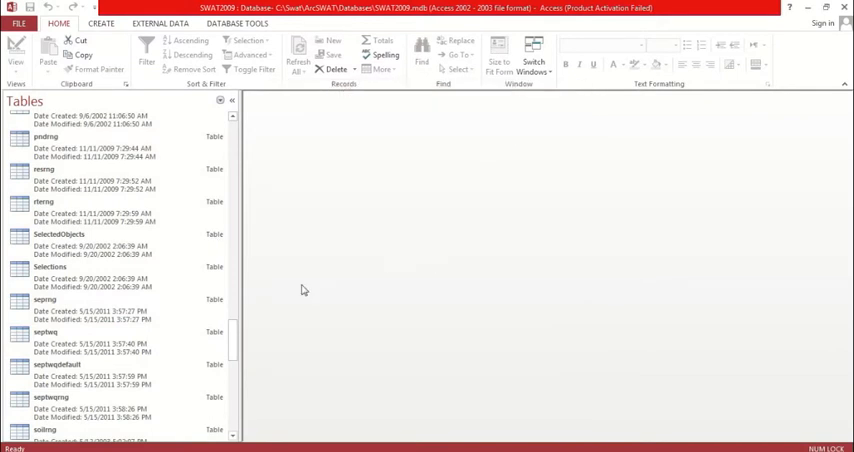
Step: Open the crop table in Datasheet View and browse past record 700 of 3,814
{"action": "scroll", "scroll_direction": "down", "scroll_amount": 3}
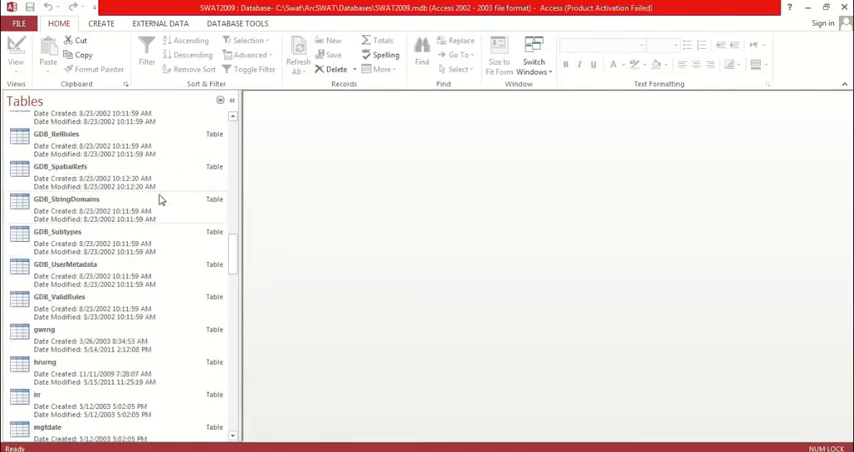
{"action": "scroll", "scroll_direction": "down", "scroll_amount": 3}
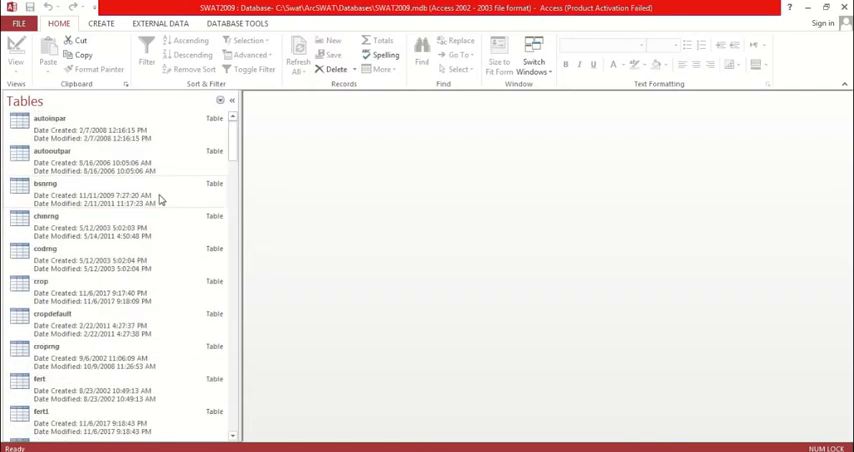
{"action": "double_click", "coordinate": [42, 281]}
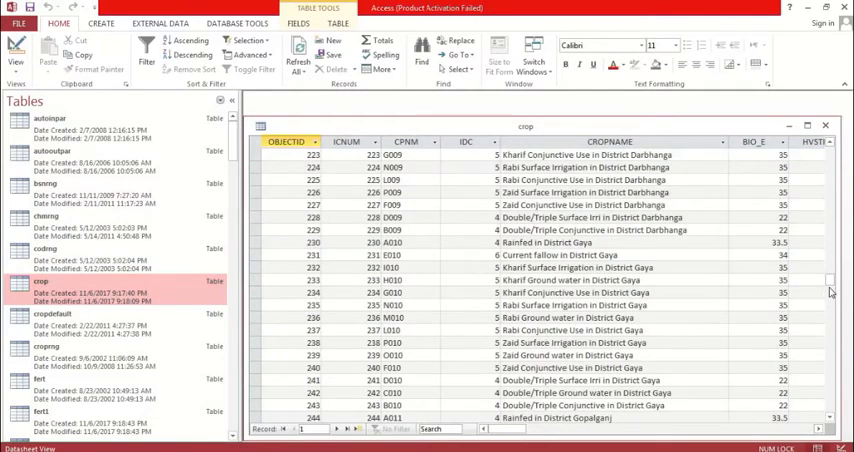
{"action": "scroll", "scroll_direction": "down", "scroll_amount": 3}
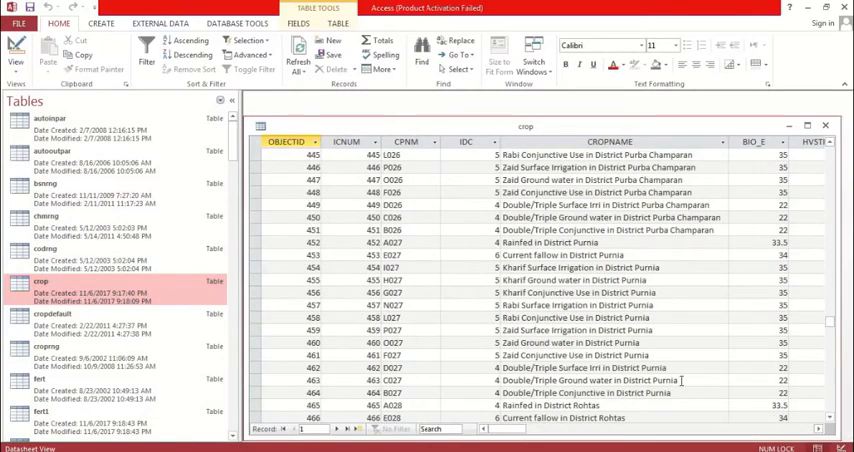
{"action": "scroll", "scroll_direction": "down", "scroll_amount": 3}
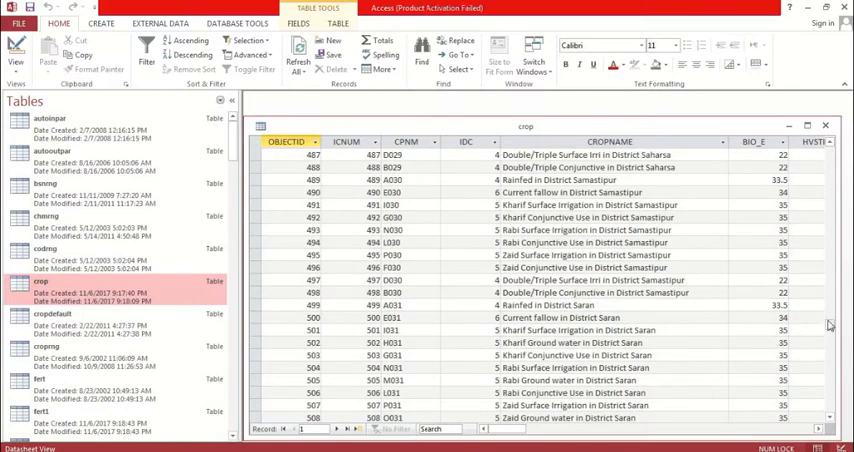
{"action": "scroll", "scroll_direction": "down", "scroll_amount": 3}
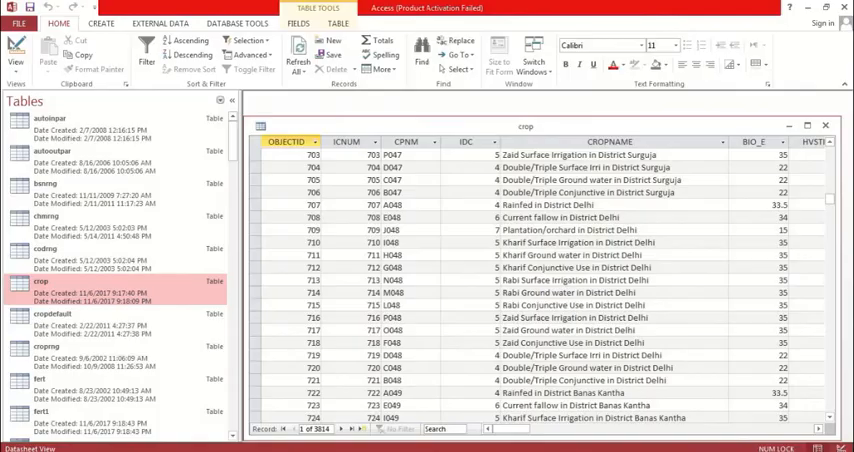
{"action": "right_click", "coordinate": [42, 281]}
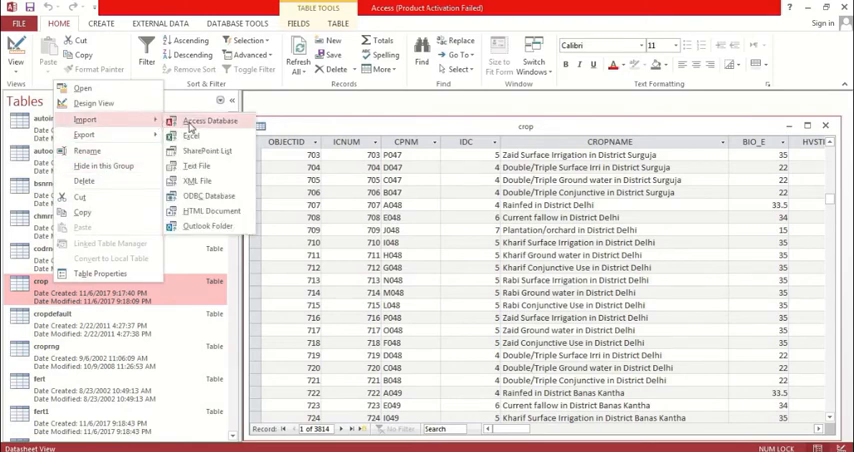
Step: Import the crop table from the Desktop SWAT2009.mdb, creating crop1
{"action": "left_click", "coordinate": [210, 121]}
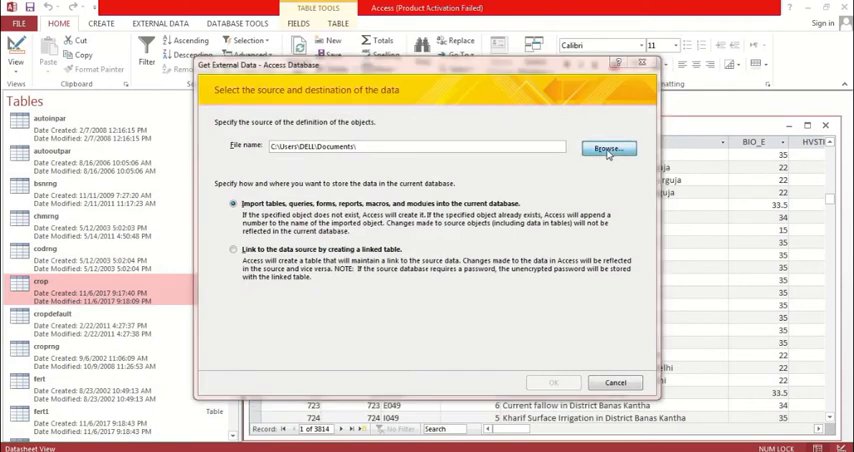
{"action": "left_click", "coordinate": [607, 149]}
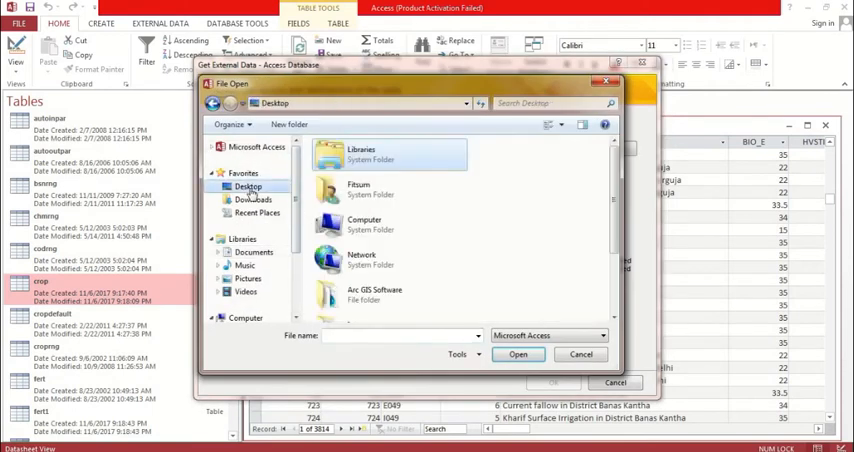
{"action": "scroll", "scroll_direction": "down", "scroll_amount": 3}
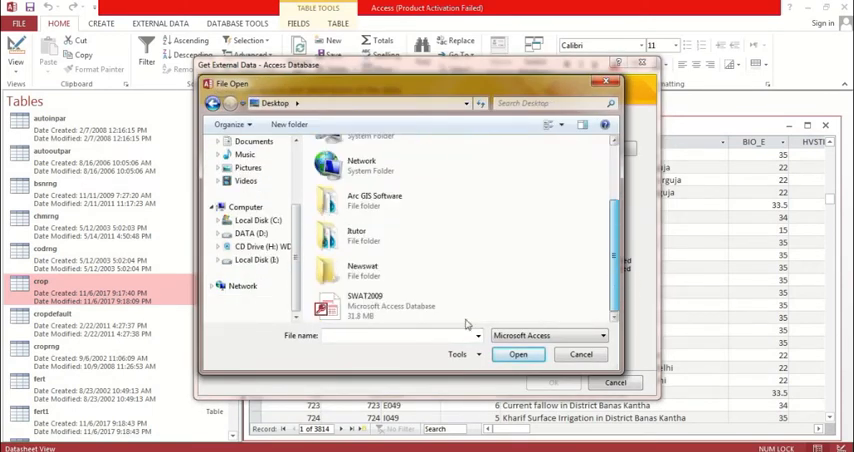
{"action": "left_click", "coordinate": [364, 305]}
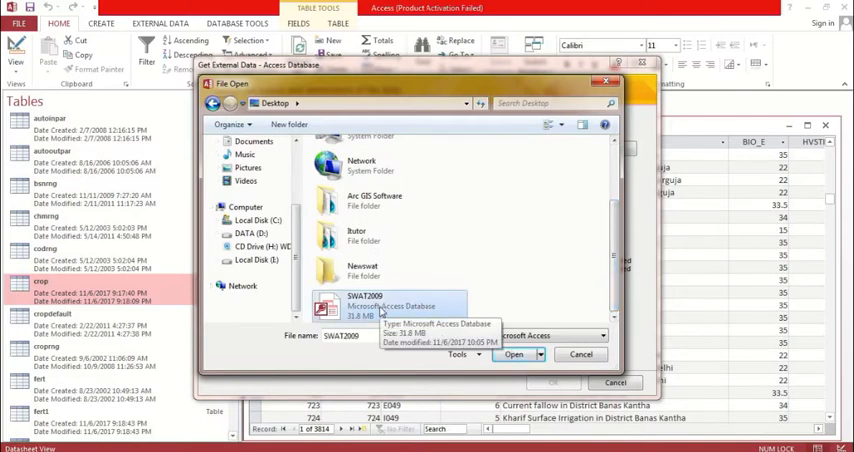
{"action": "left_click", "coordinate": [514, 354]}
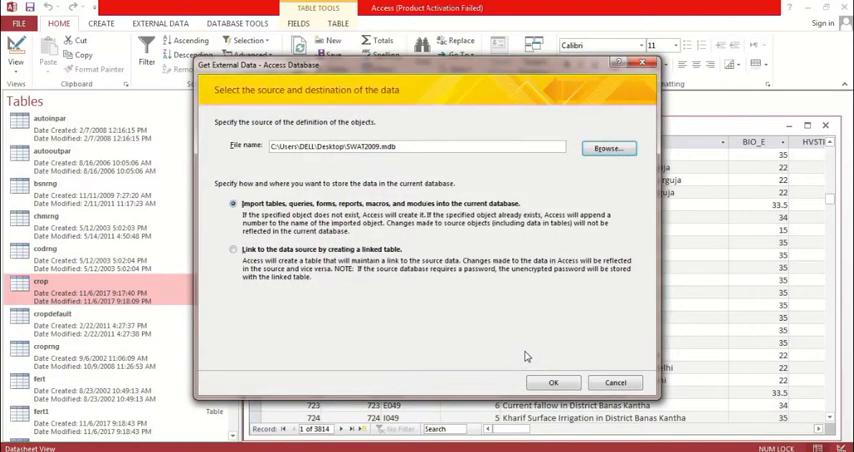
{"action": "left_click", "coordinate": [553, 382]}
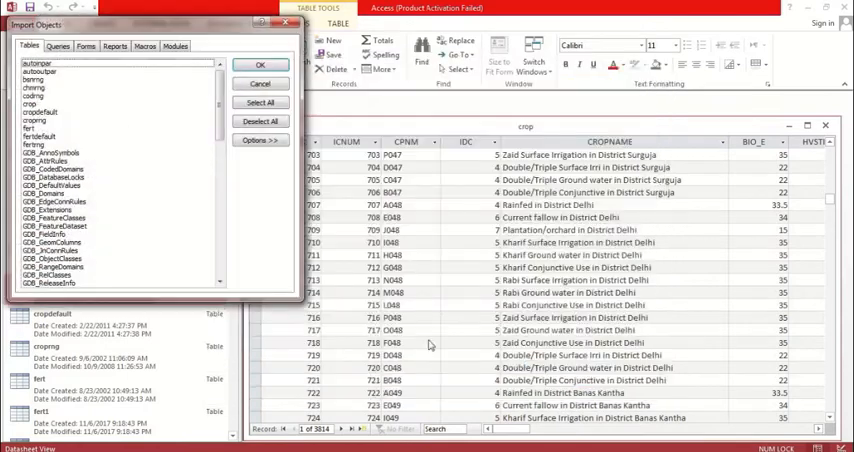
{"action": "left_click", "coordinate": [30, 104]}
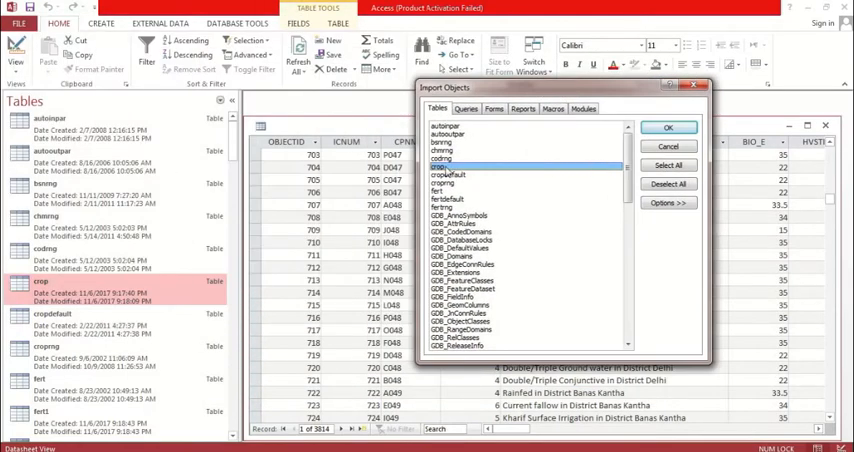
{"action": "left_click", "coordinate": [668, 127]}
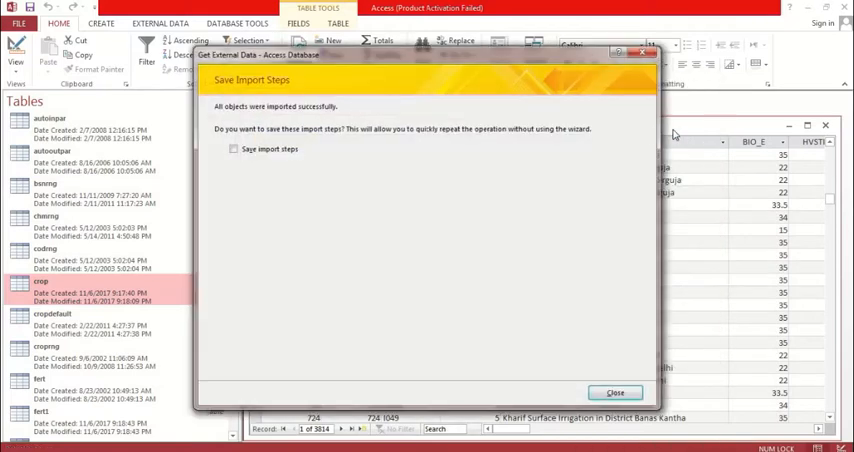
{"action": "left_click", "coordinate": [614, 392]}
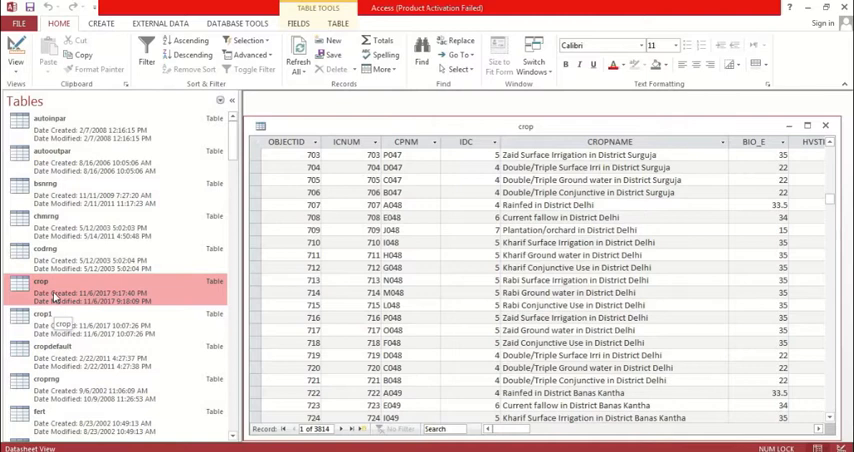
Step: Close and delete the original crop table, then rename crop1 to crop
{"action": "left_click", "coordinate": [44, 315]}
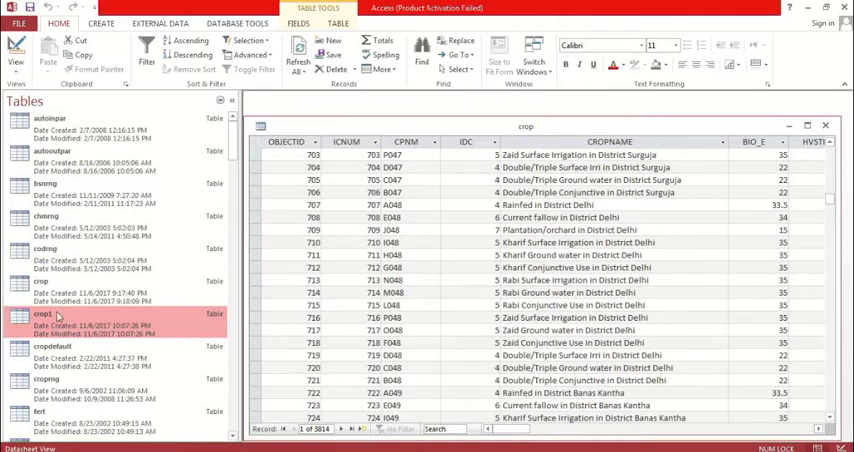
{"action": "right_click", "coordinate": [42, 281]}
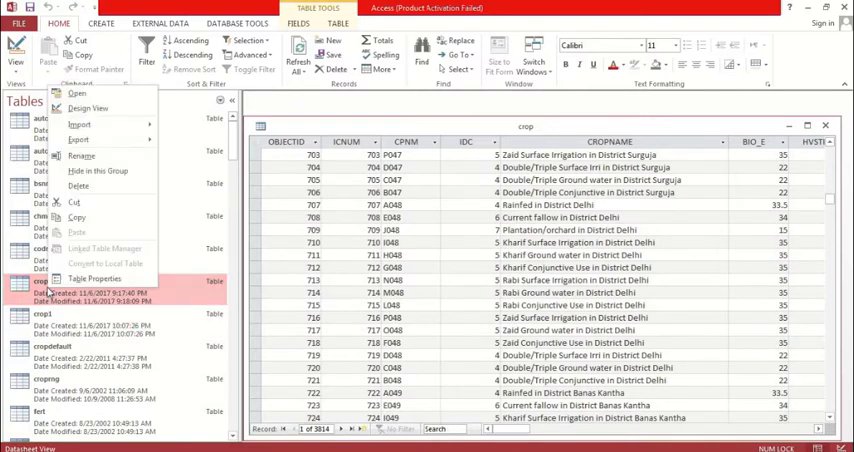
{"action": "left_click", "coordinate": [78, 186]}
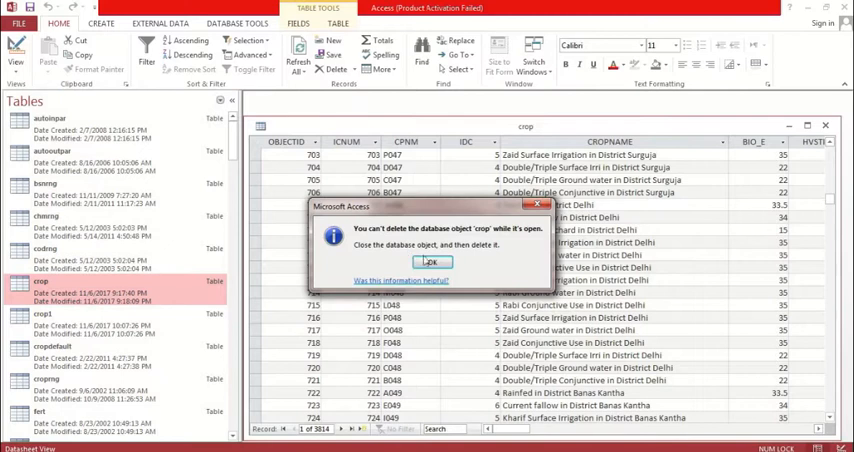
{"action": "left_click", "coordinate": [430, 261]}
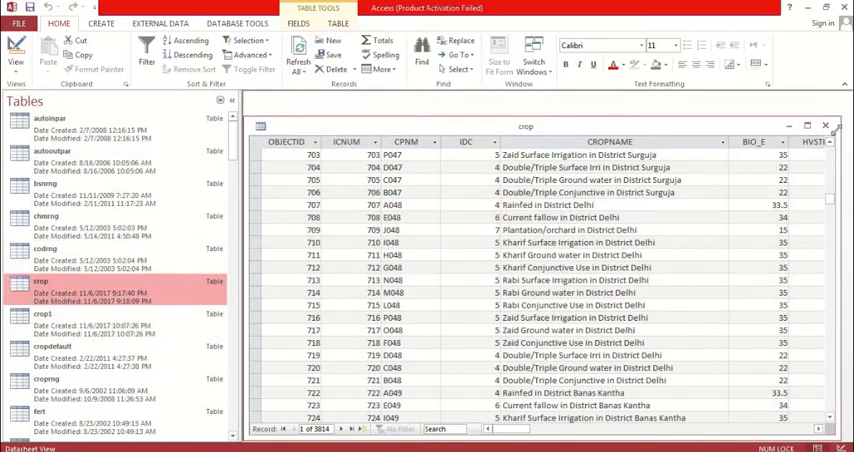
{"action": "left_click", "coordinate": [825, 126]}
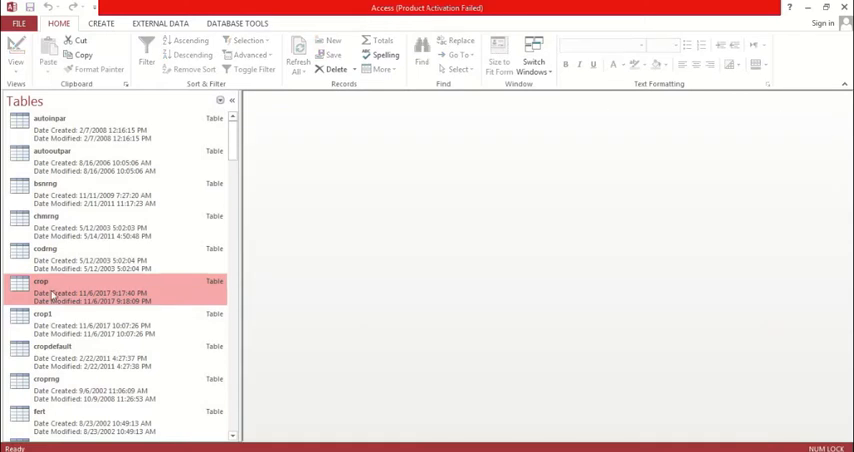
{"action": "right_click", "coordinate": [42, 282]}
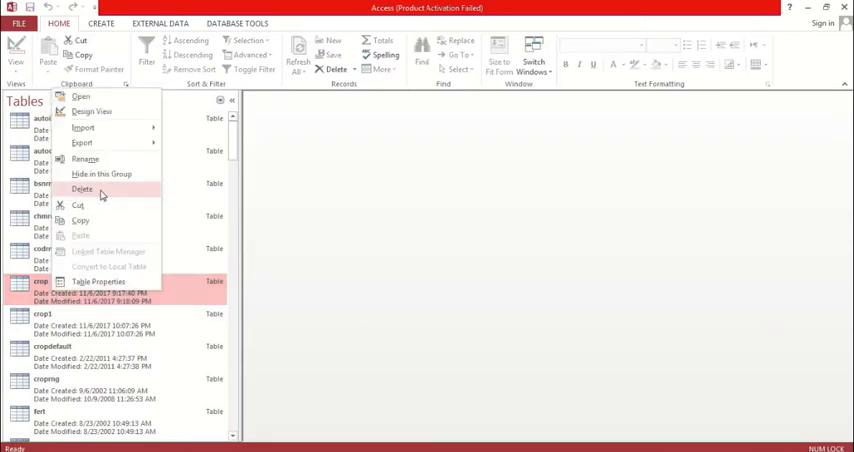
{"action": "left_click", "coordinate": [83, 189]}
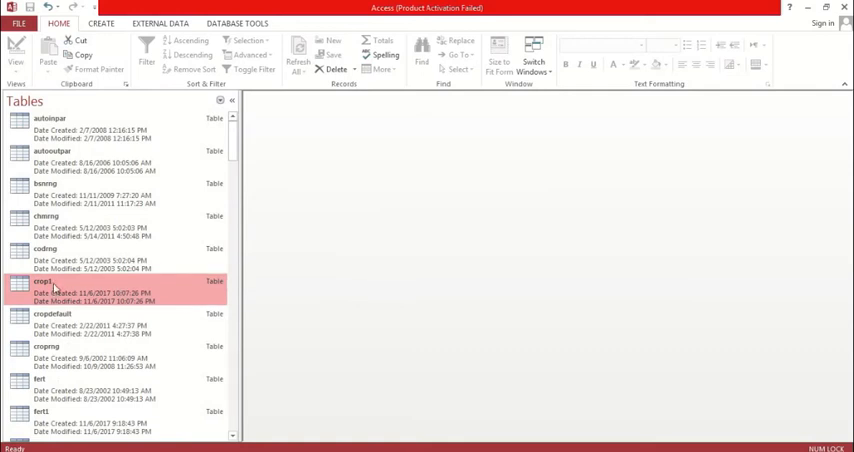
{"action": "right_click", "coordinate": [40, 281]}
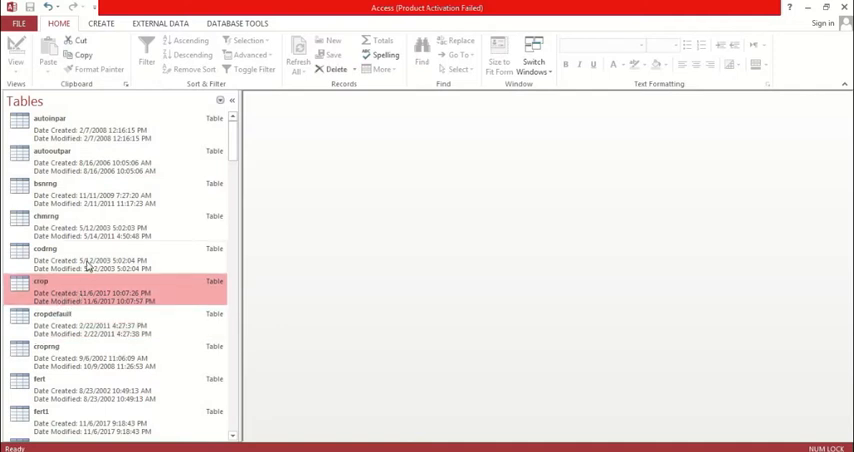
Step: Import the usersoil table from the Desktop SWAT2009 database, producing usersoil1
{"action": "scroll", "scroll_direction": "down", "scroll_amount": 3}
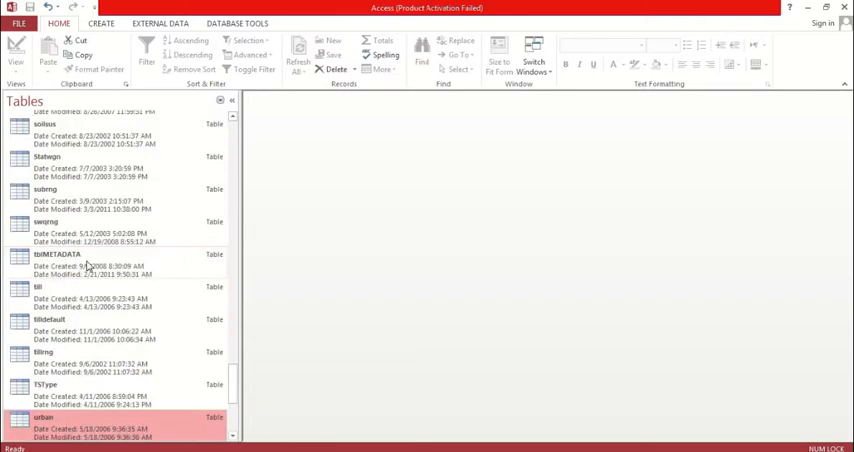
{"action": "scroll", "scroll_direction": "down", "scroll_amount": 3}
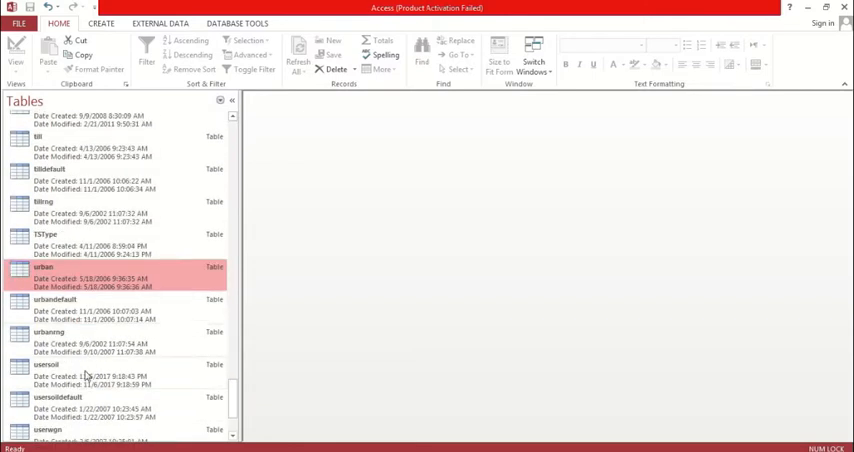
{"action": "right_click", "coordinate": [47, 364]}
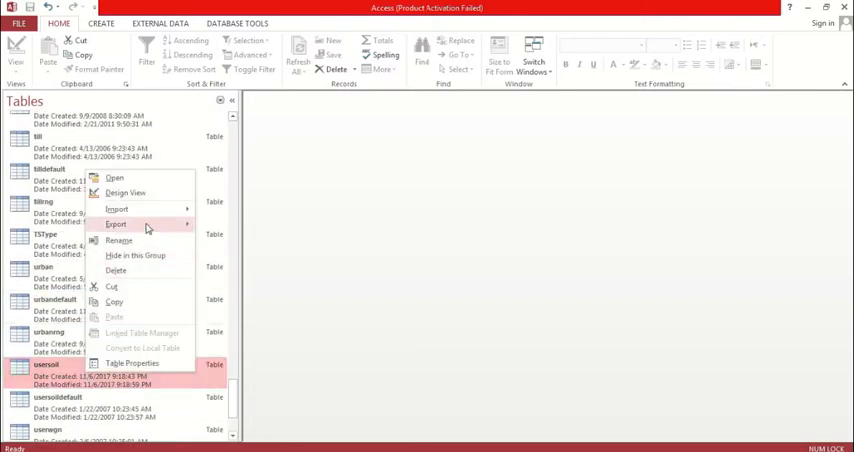
{"action": "mouse_move", "coordinate": [117, 208]}
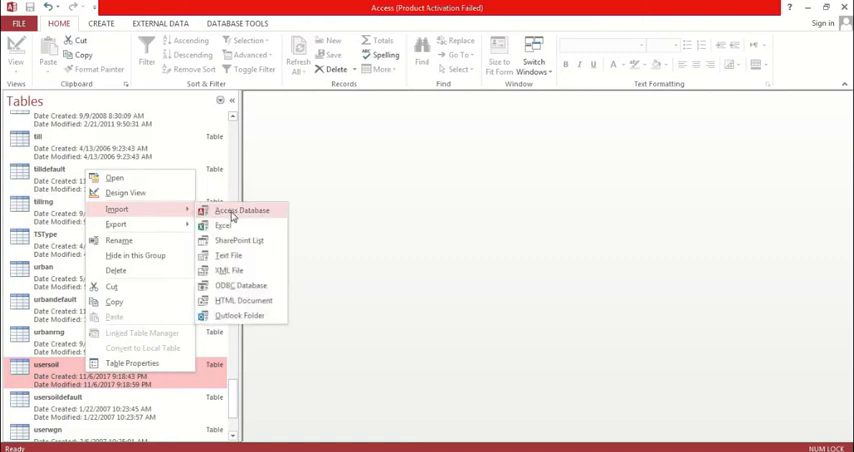
{"action": "left_click", "coordinate": [241, 210]}
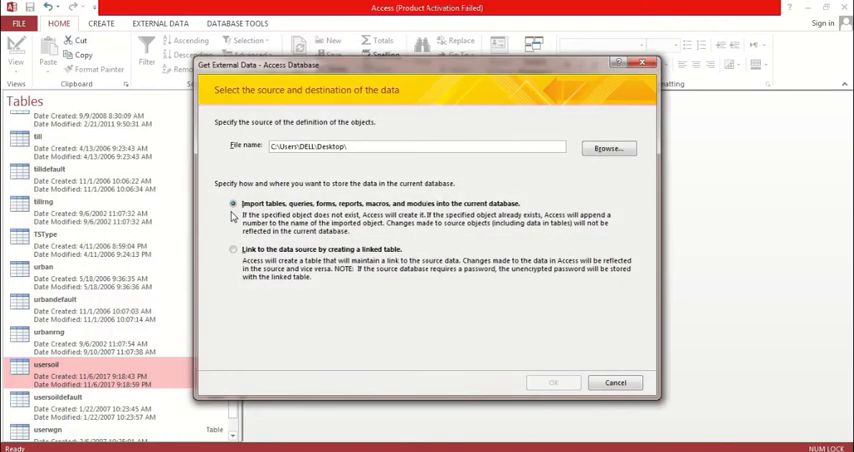
{"action": "left_click", "coordinate": [608, 148]}
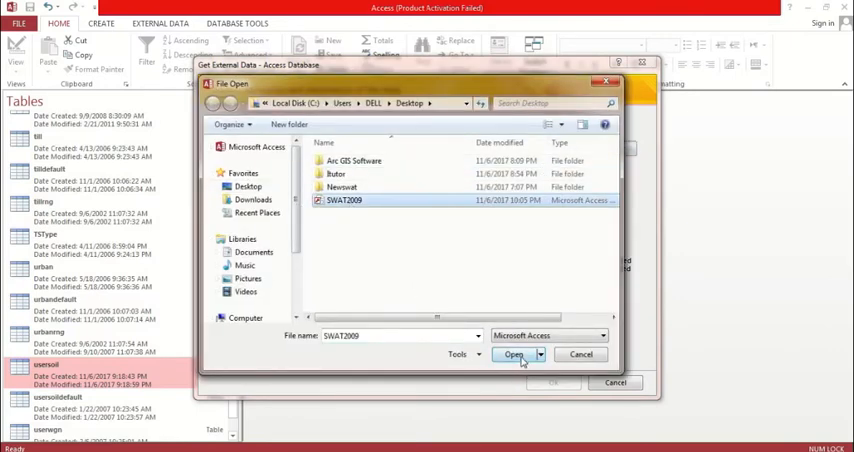
{"action": "left_click", "coordinate": [513, 354]}
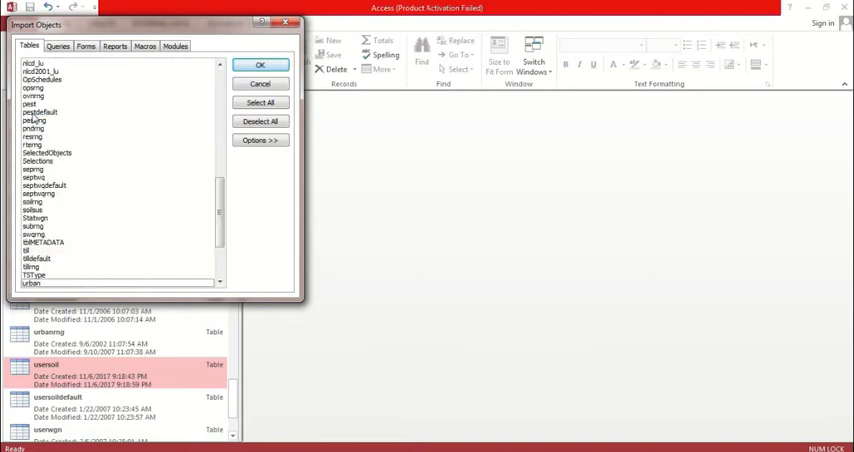
{"action": "scroll", "scroll_direction": "down", "scroll_amount": 3}
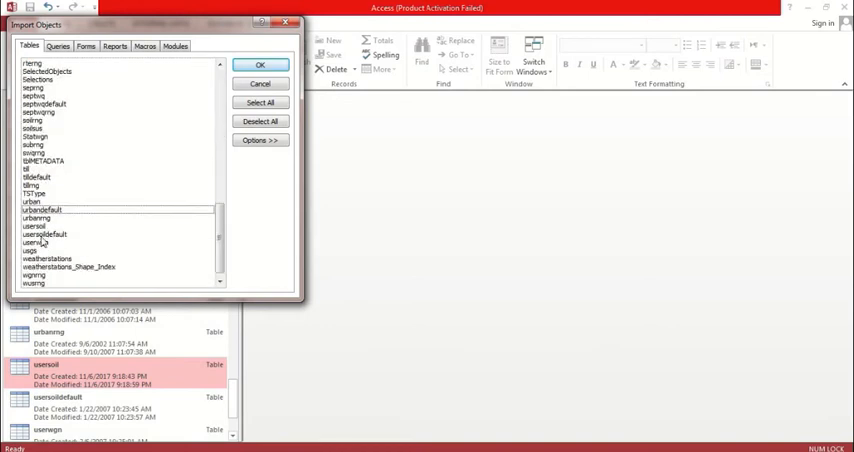
{"action": "left_click", "coordinate": [34, 226]}
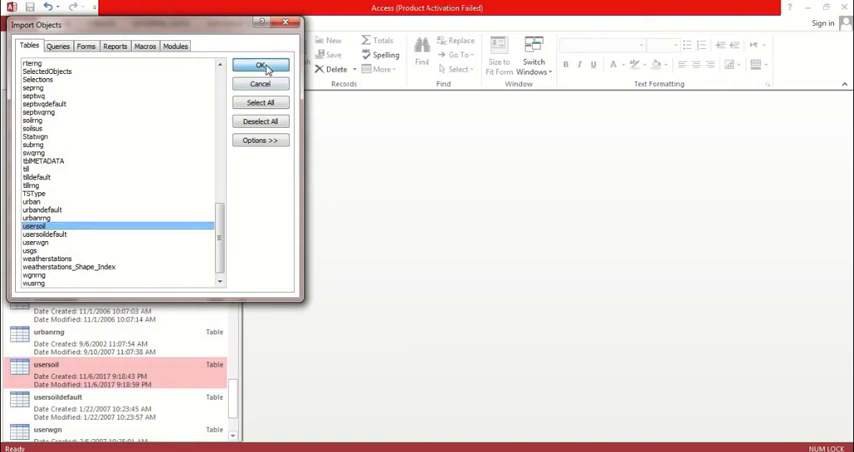
{"action": "left_click", "coordinate": [260, 65]}
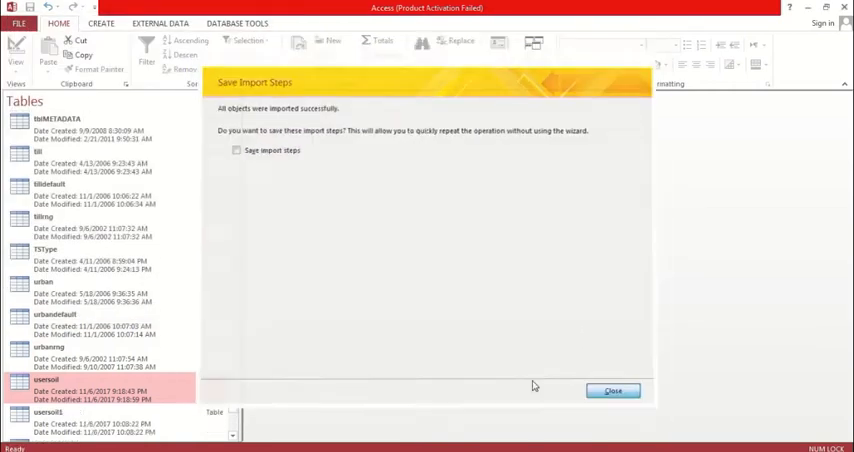
{"action": "left_click", "coordinate": [612, 390]}
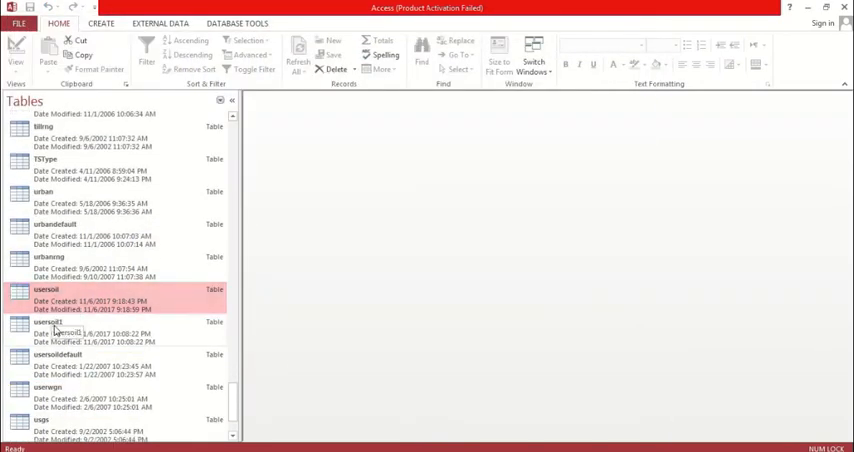
Step: Delete the original usersoil table and rename usersoil1 to usersoil
{"action": "right_click", "coordinate": [47, 290]}
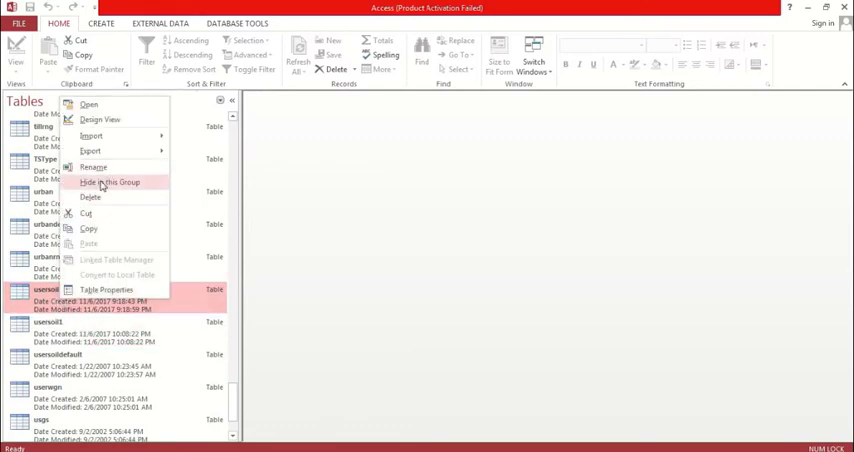
{"action": "left_click", "coordinate": [90, 197]}
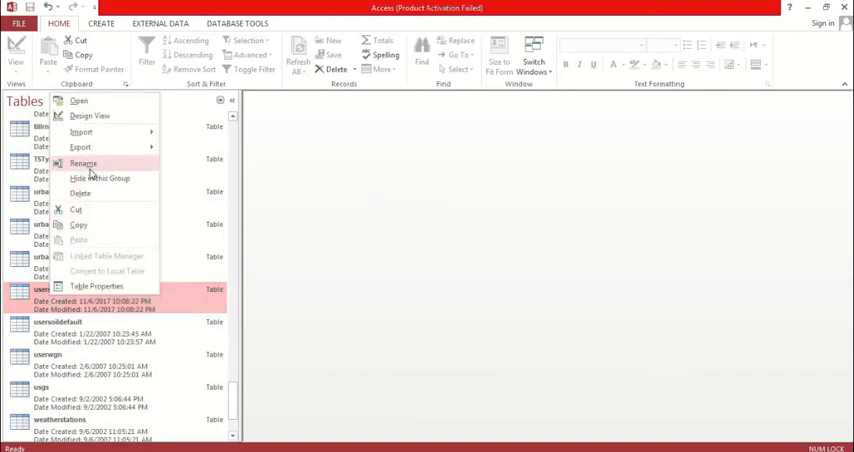
{"action": "left_click", "coordinate": [84, 163]}
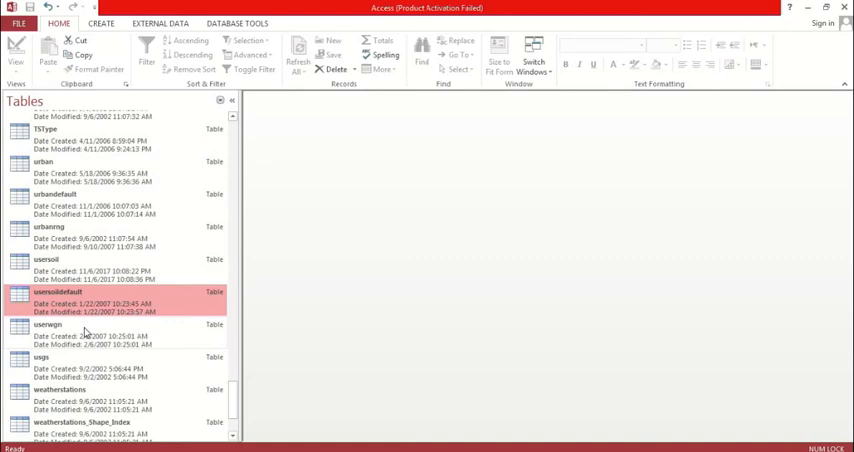
{"action": "scroll", "scroll_direction": "down", "scroll_amount": 3}
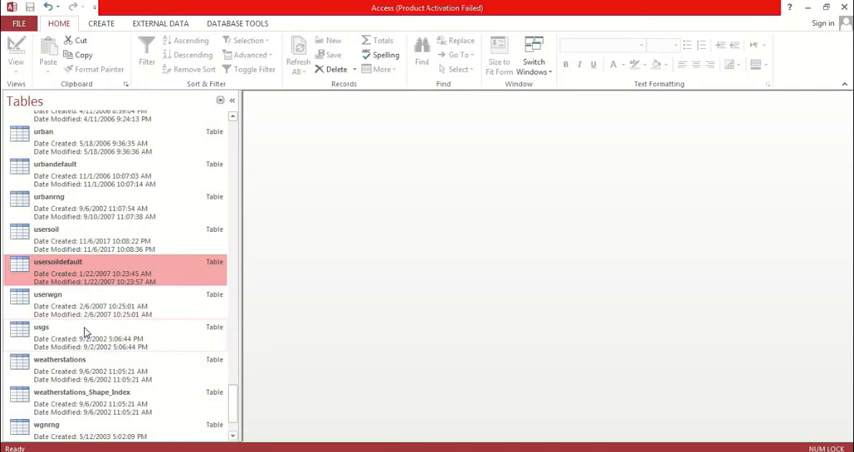
{"action": "left_click", "coordinate": [46, 229]}
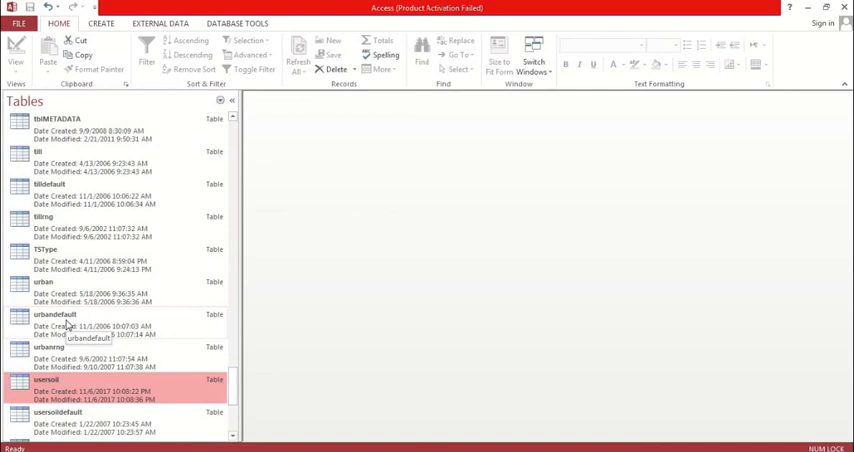
{"action": "mouse_move", "coordinate": [85, 296]}
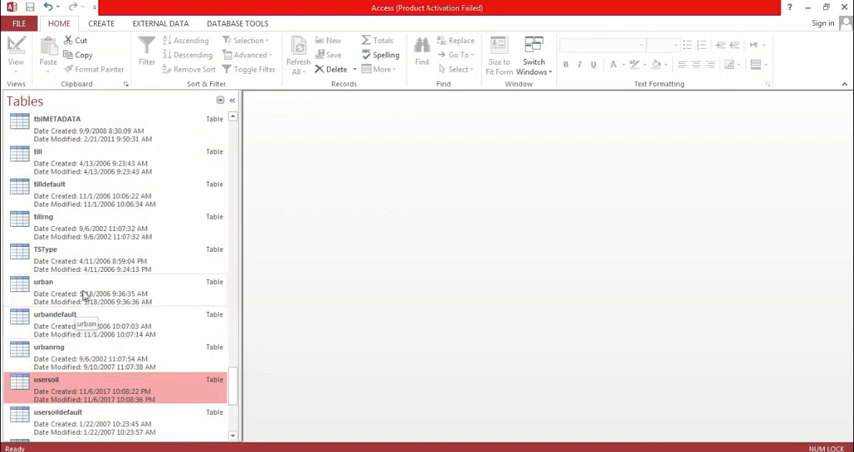
{"action": "scroll", "scroll_direction": "down", "scroll_amount": 3}
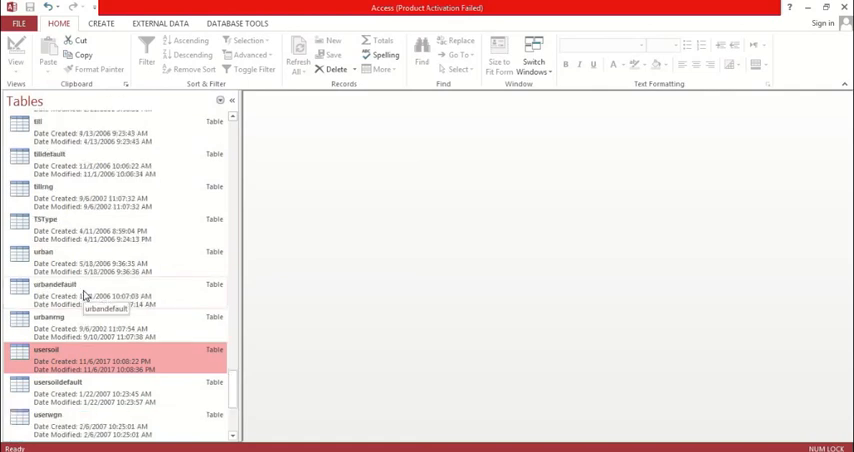
{"action": "scroll", "scroll_direction": "down", "scroll_amount": 3}
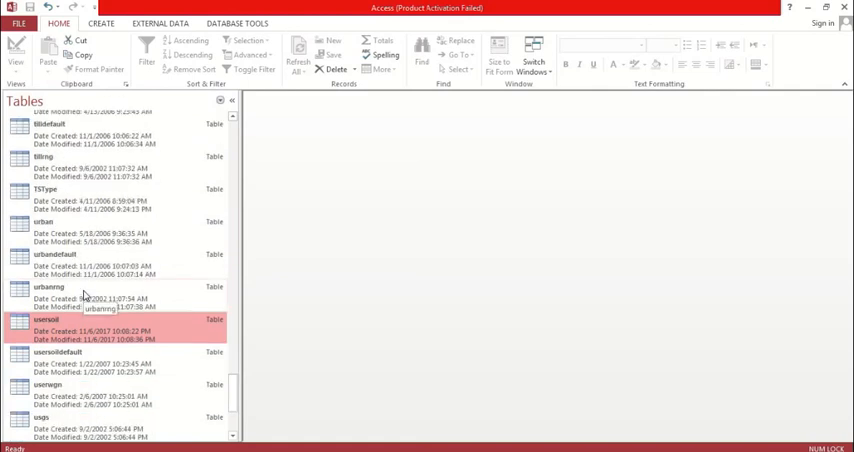